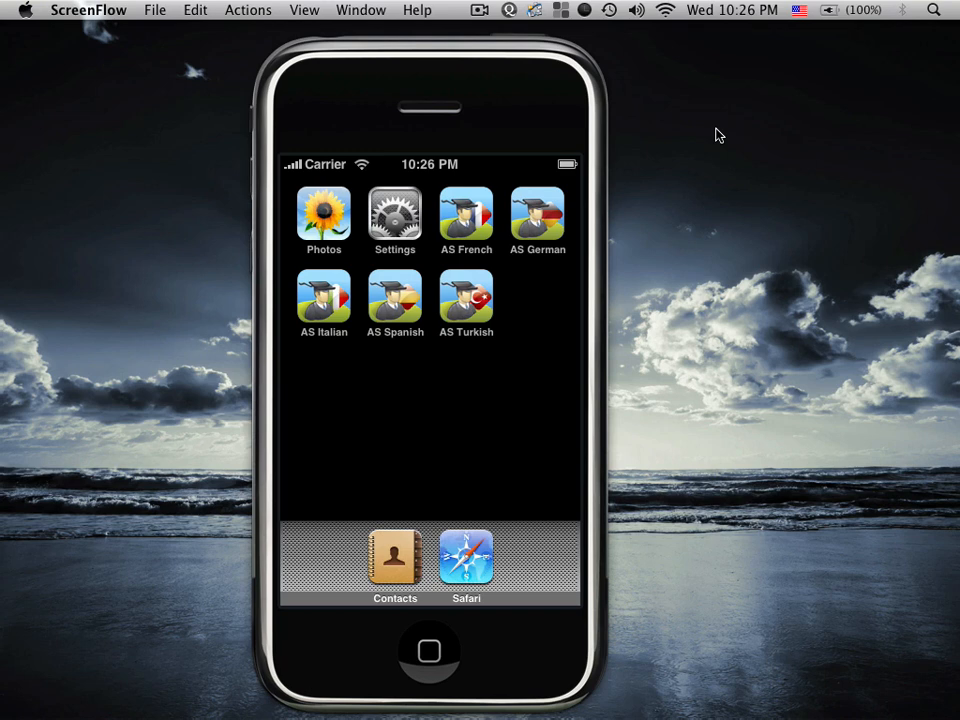
mouse_move(516, 290)
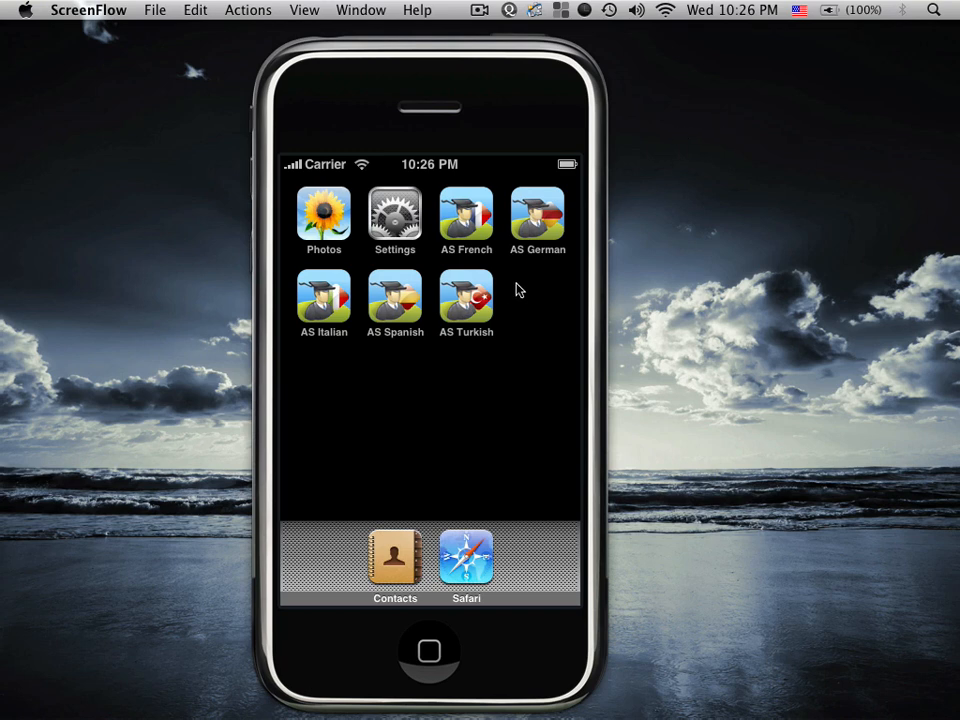
- Launch AS Turkish and advance the Study cards to the last one, windy / rüzgarlı (18 of 18)
click(464, 300)
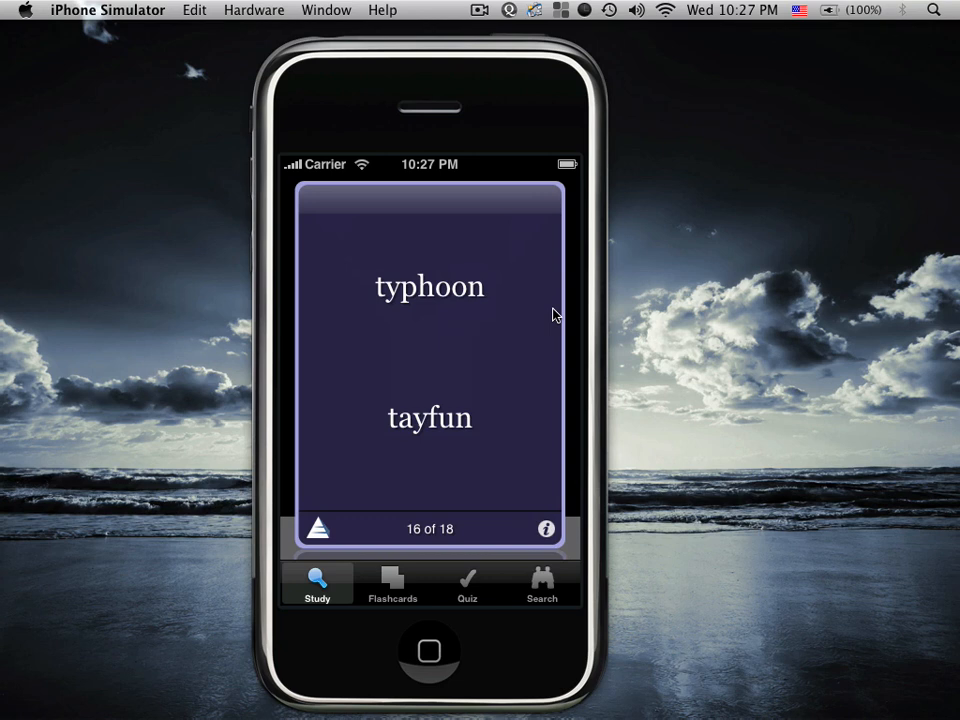
mouse_move(556, 336)
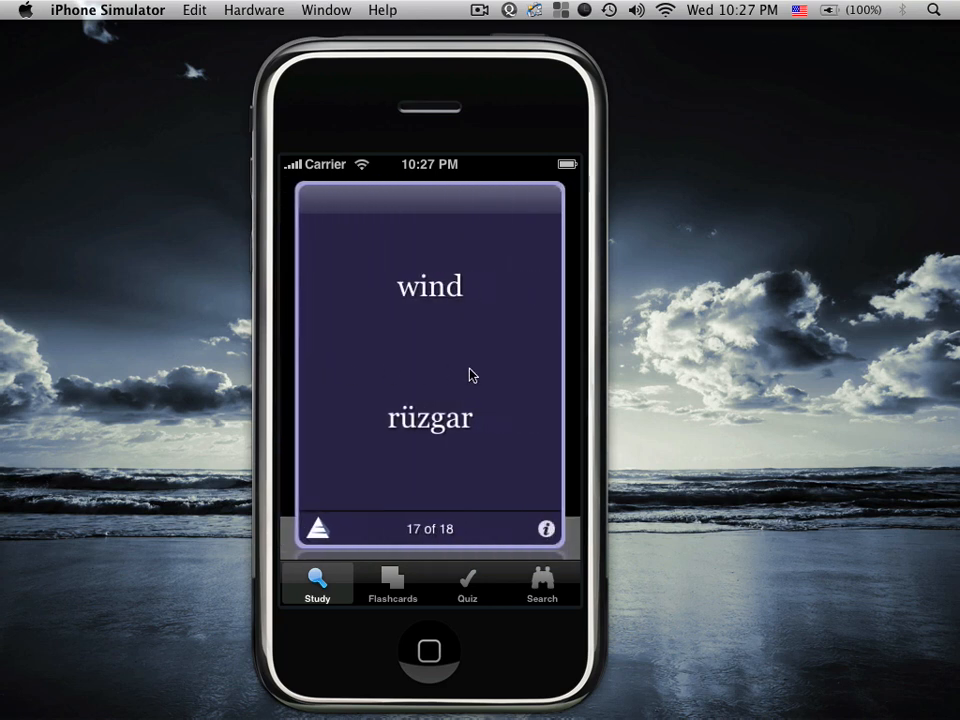
drag(500, 370, 300, 370)
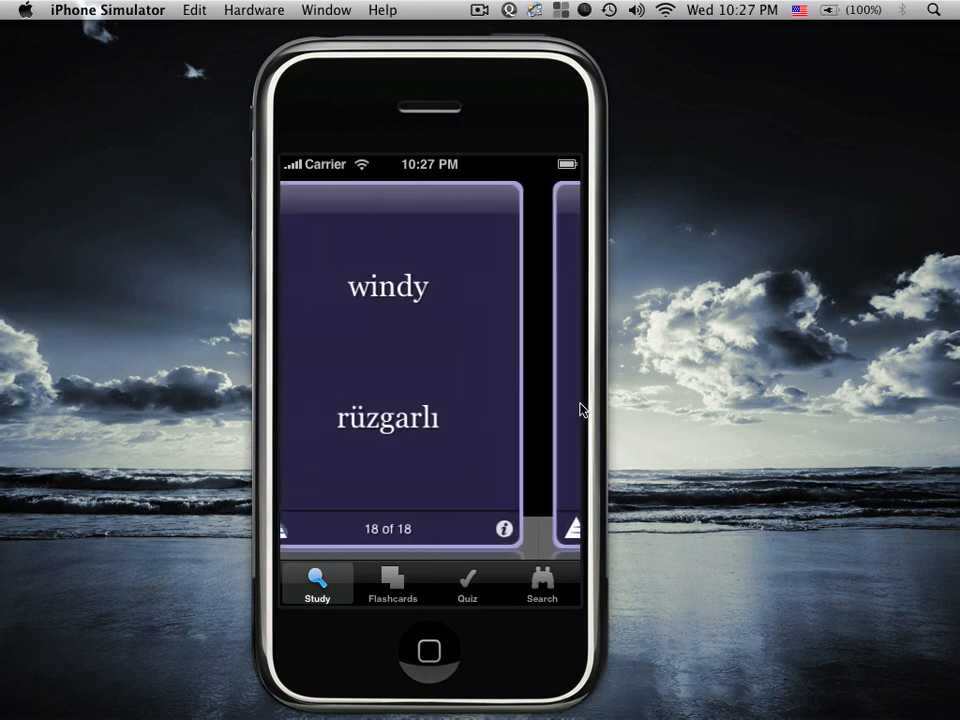
- Switch to Flashcards mode, showing the English word snow (card 12 of 18)
click(392, 586)
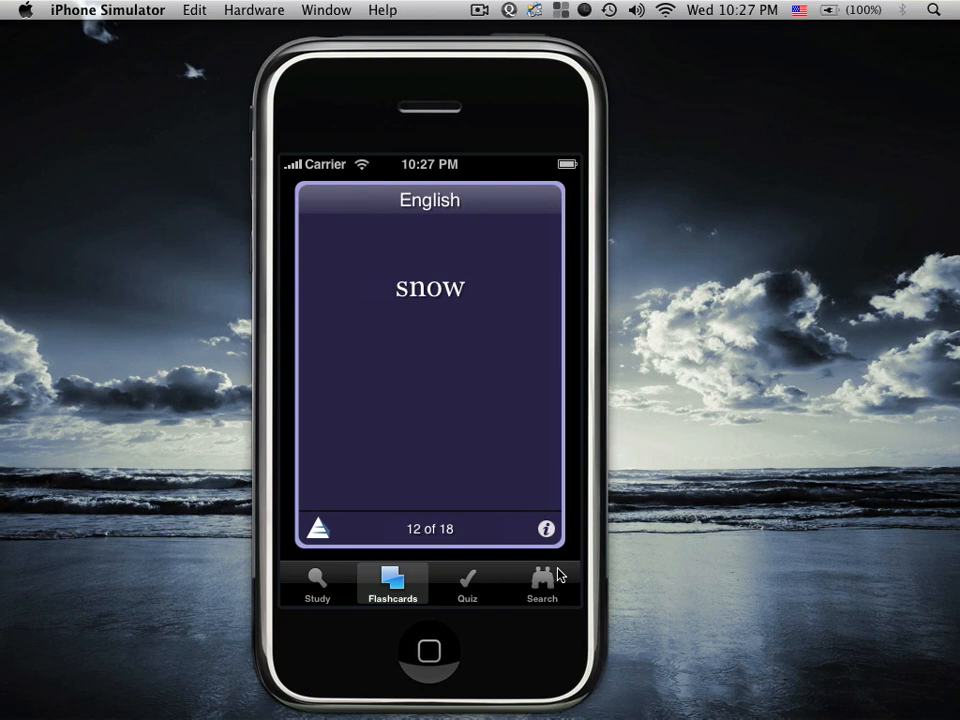
- Answer the ten quiz questions for a 2 out of 10 score and start a new quiz at şeker hastası
click(466, 584)
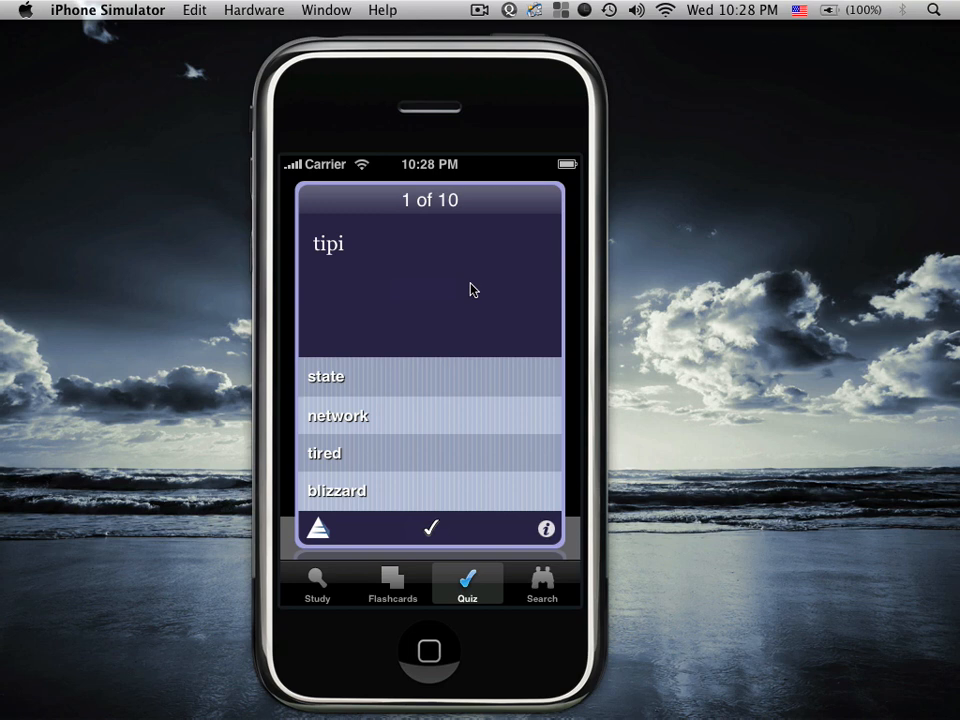
mouse_move(330, 500)
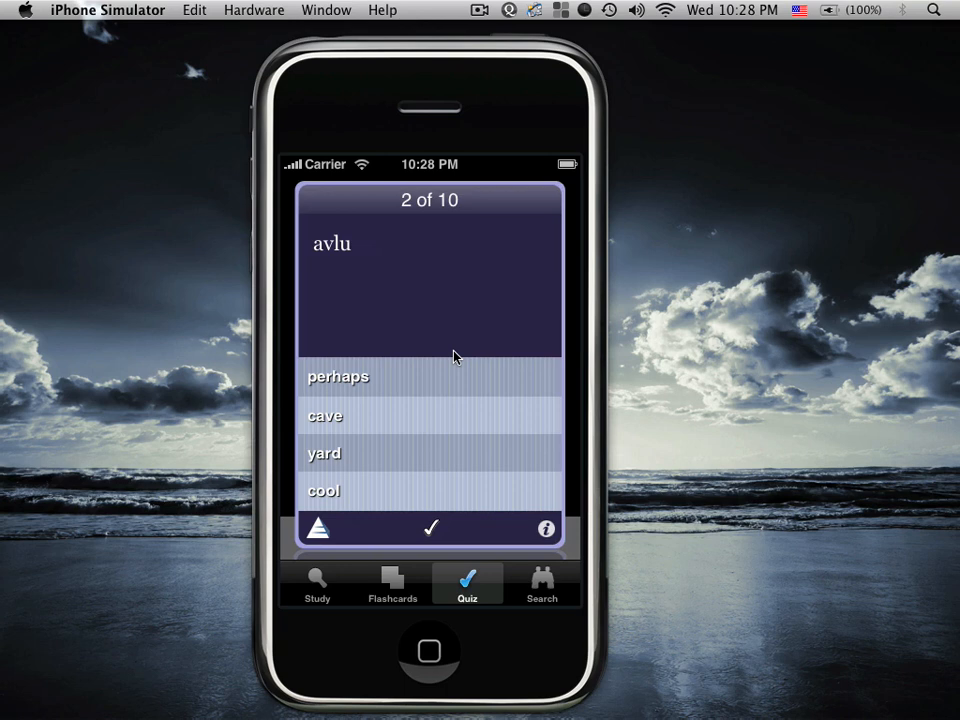
click(338, 376)
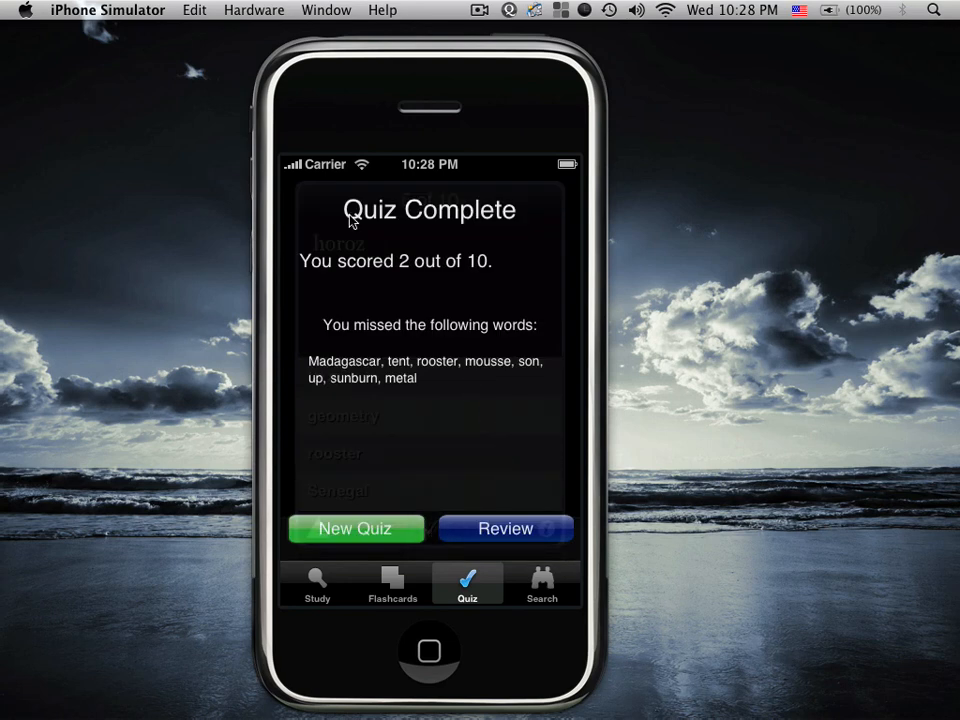
click(356, 528)
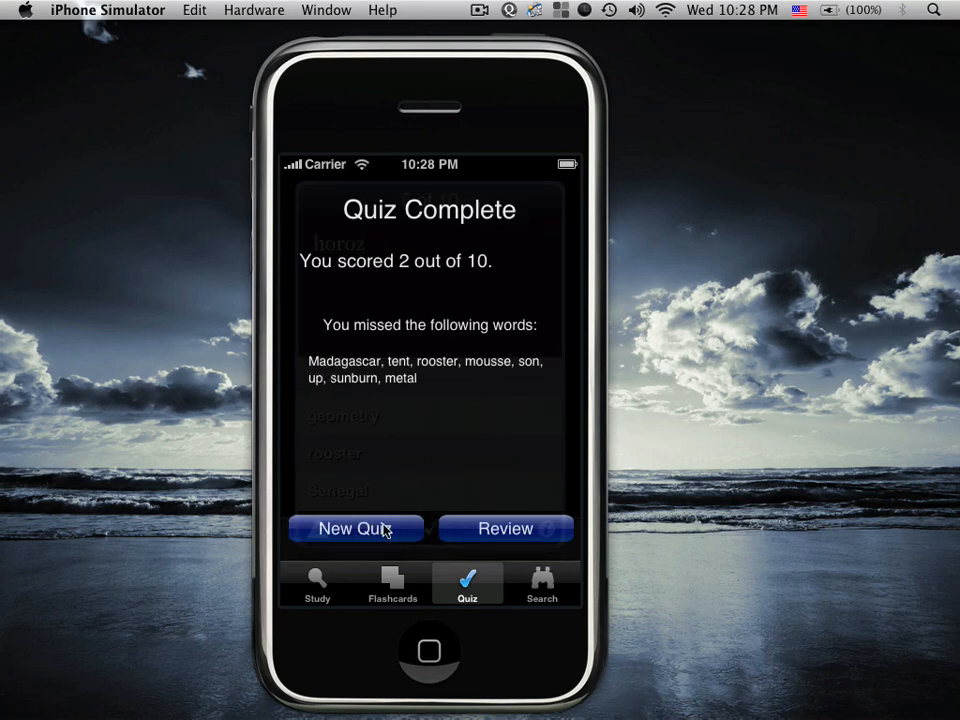
click(356, 528)
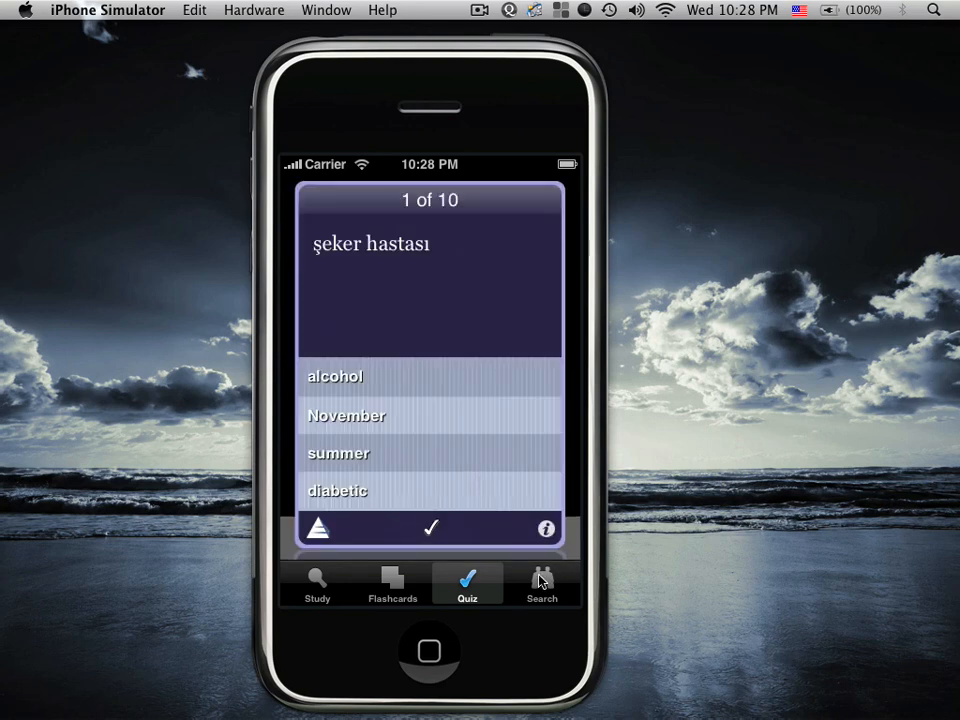
- Switch to the Search screen, set to Turkish with no matches yet
click(540, 580)
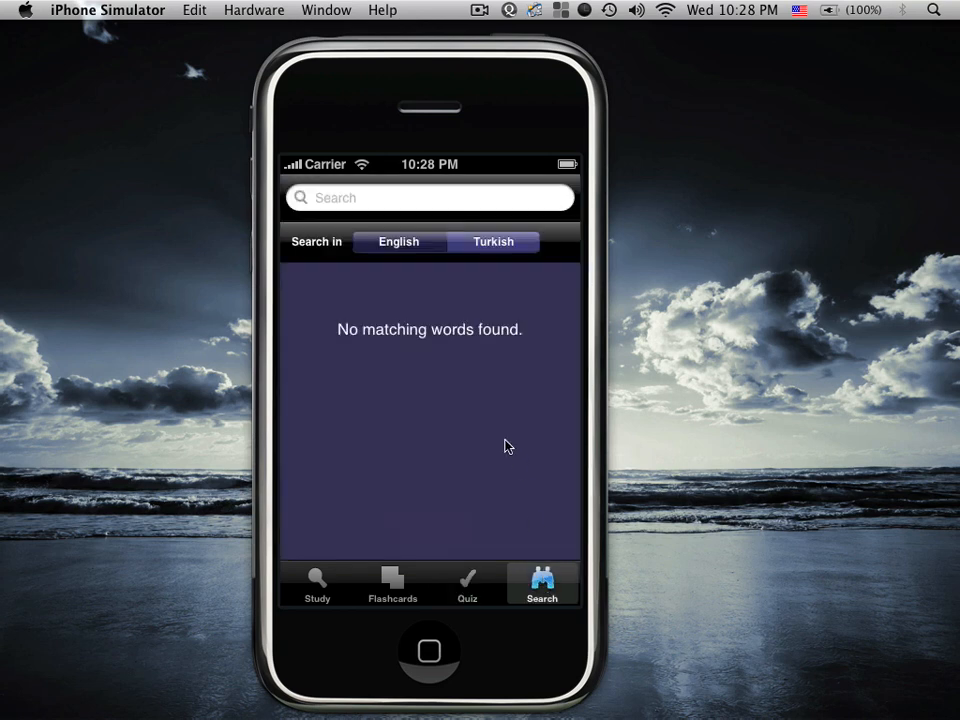
mouse_move(504, 452)
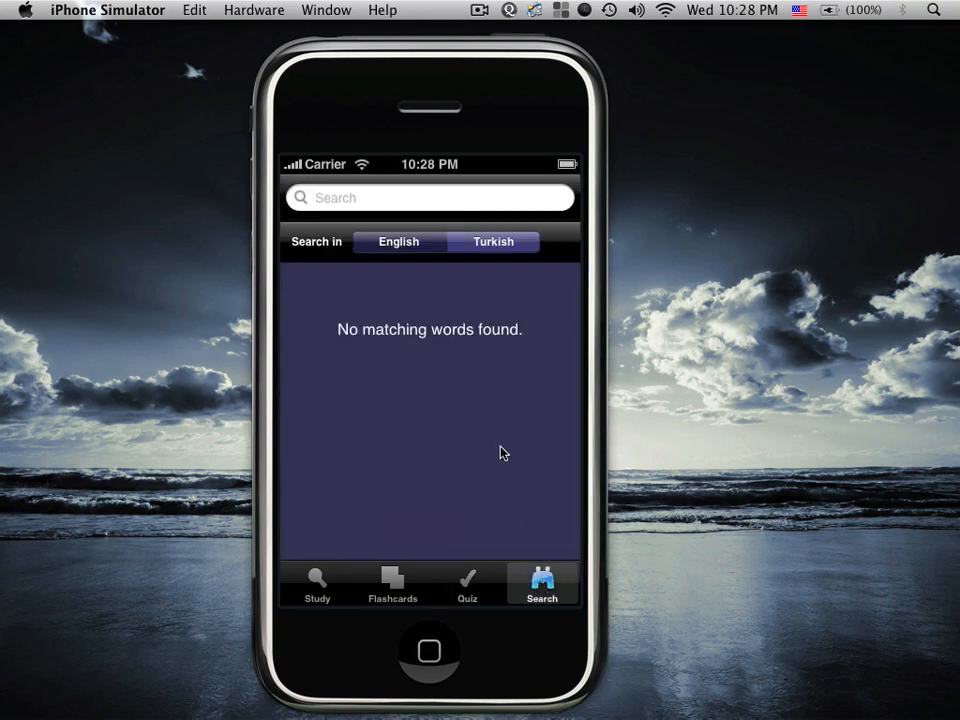
mouse_move(496, 458)
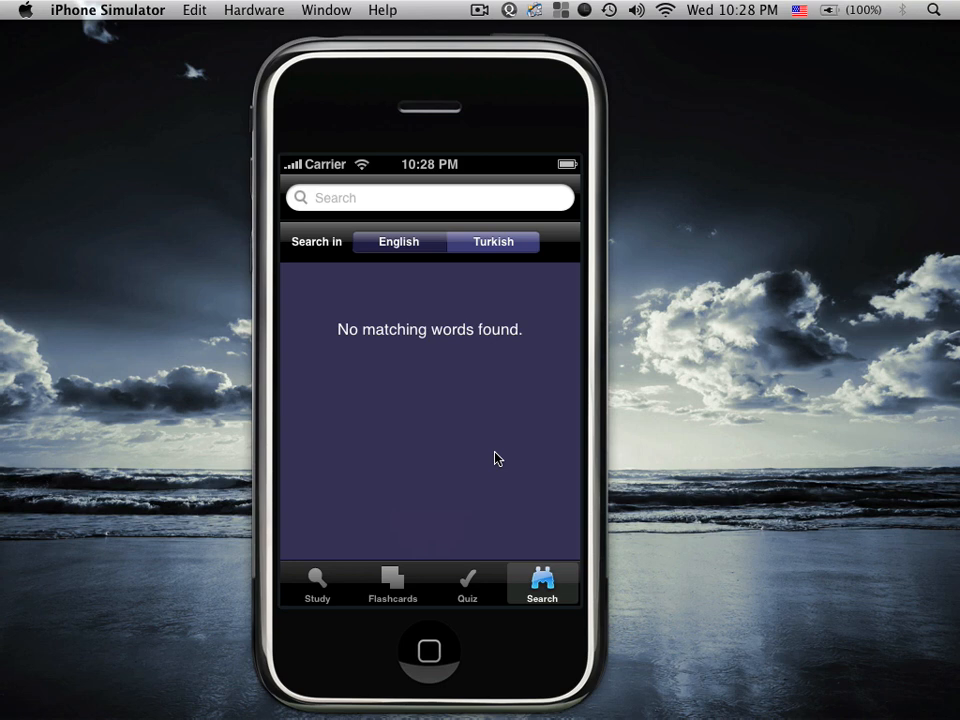
mouse_move(528, 260)
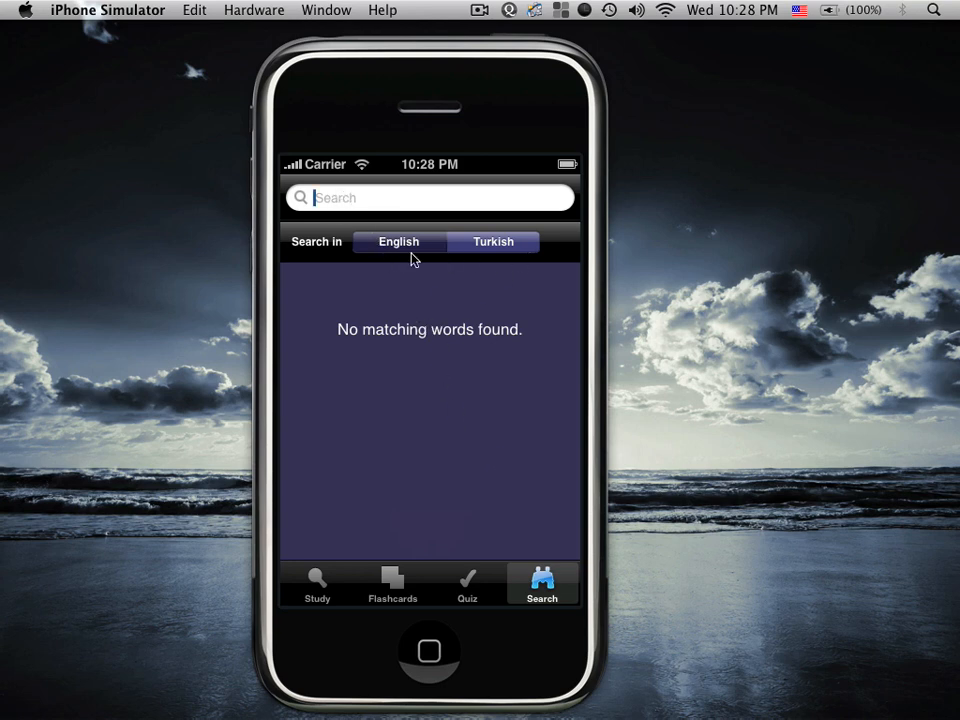
- Search for 'ma' and browse the matches from magazine down to mayor
text(m)
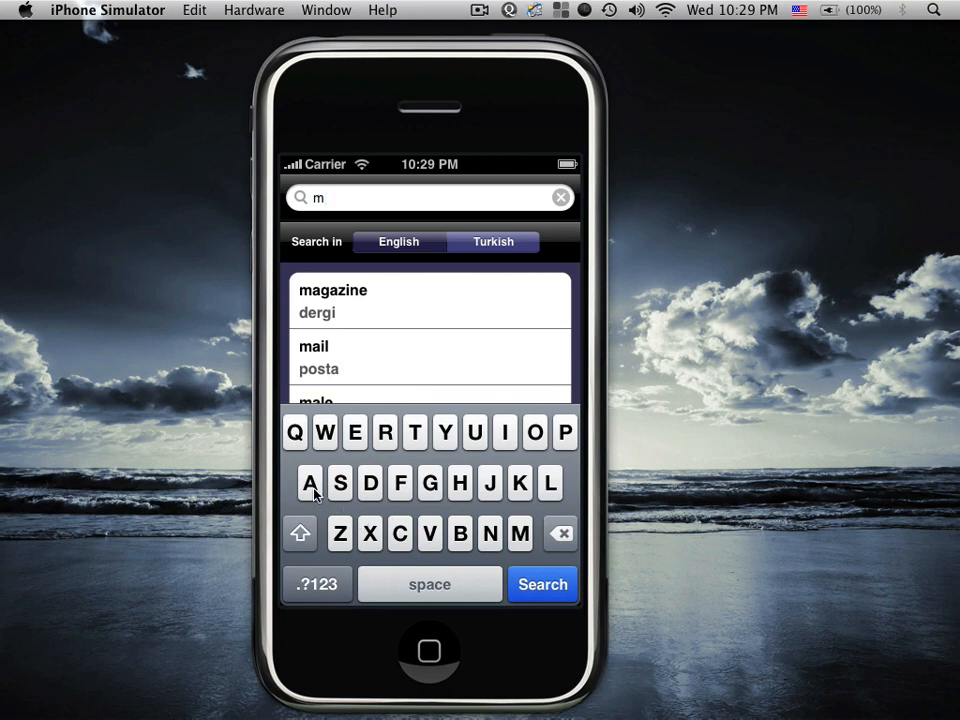
text(a)
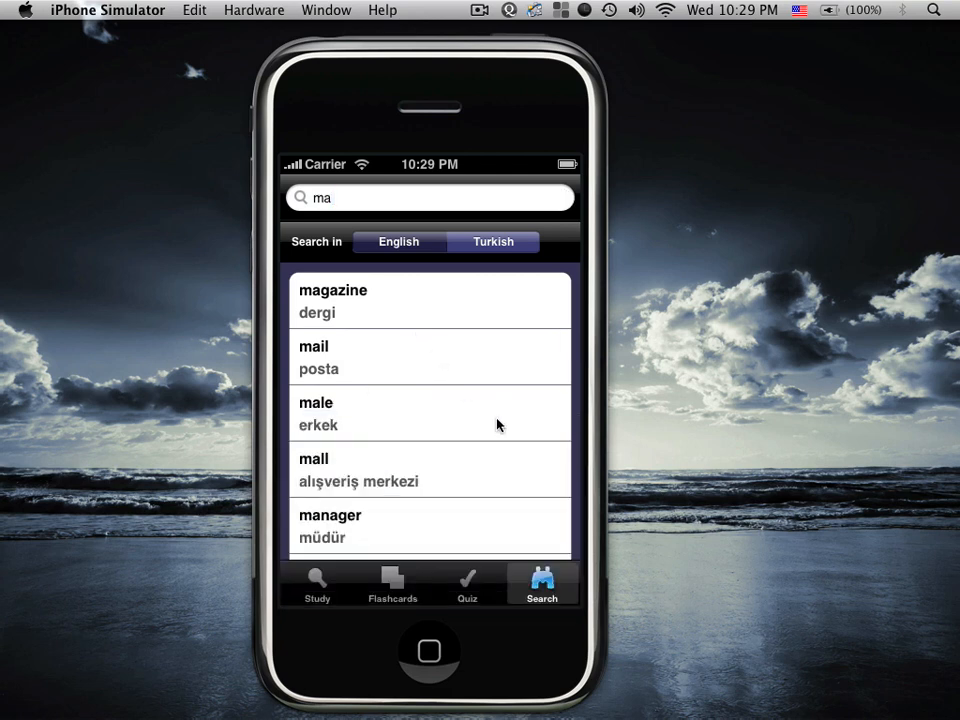
mouse_move(336, 348)
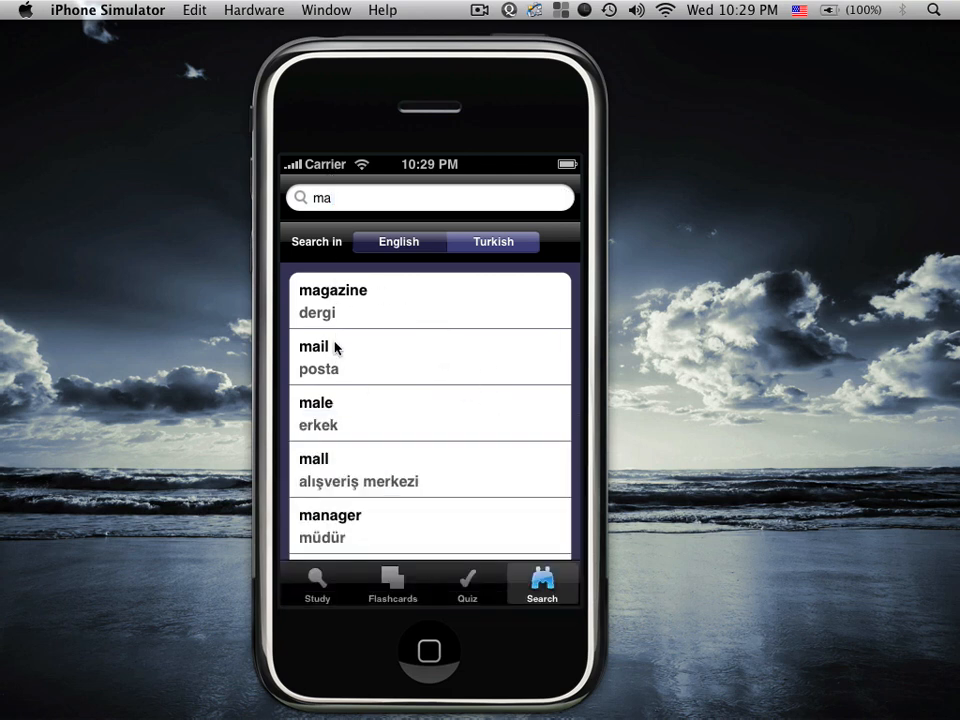
mouse_move(350, 496)
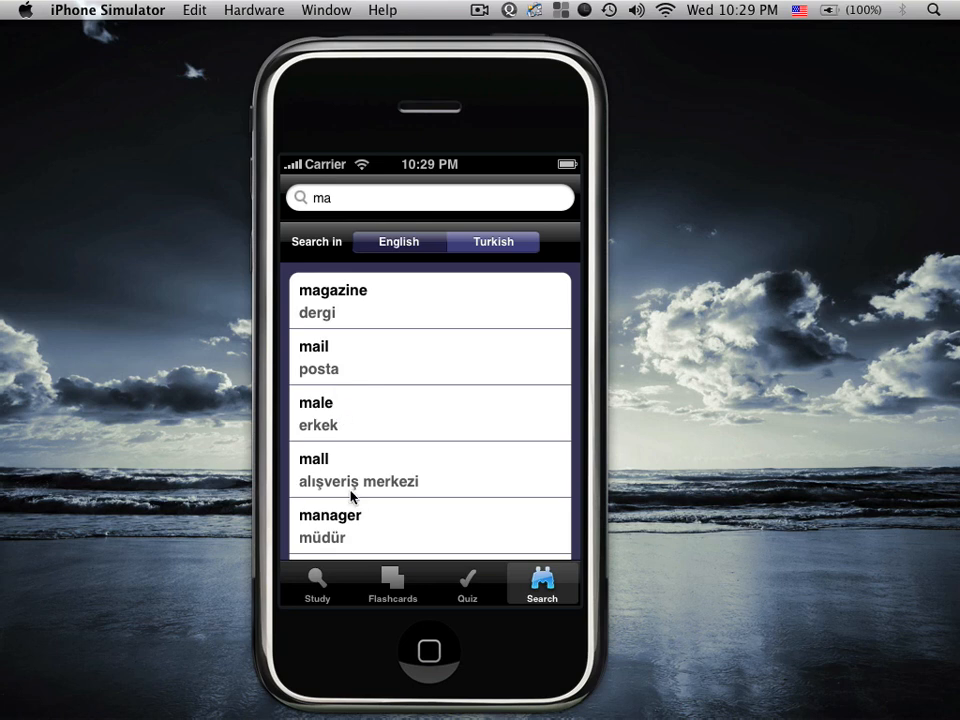
scroll(down, 3)
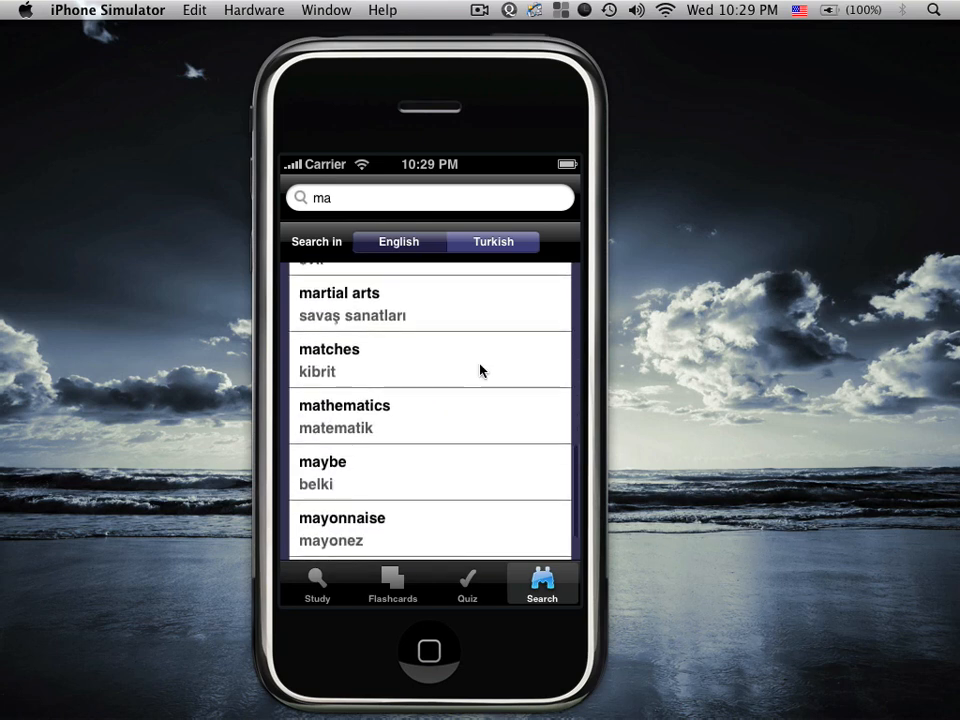
scroll(down, 3)
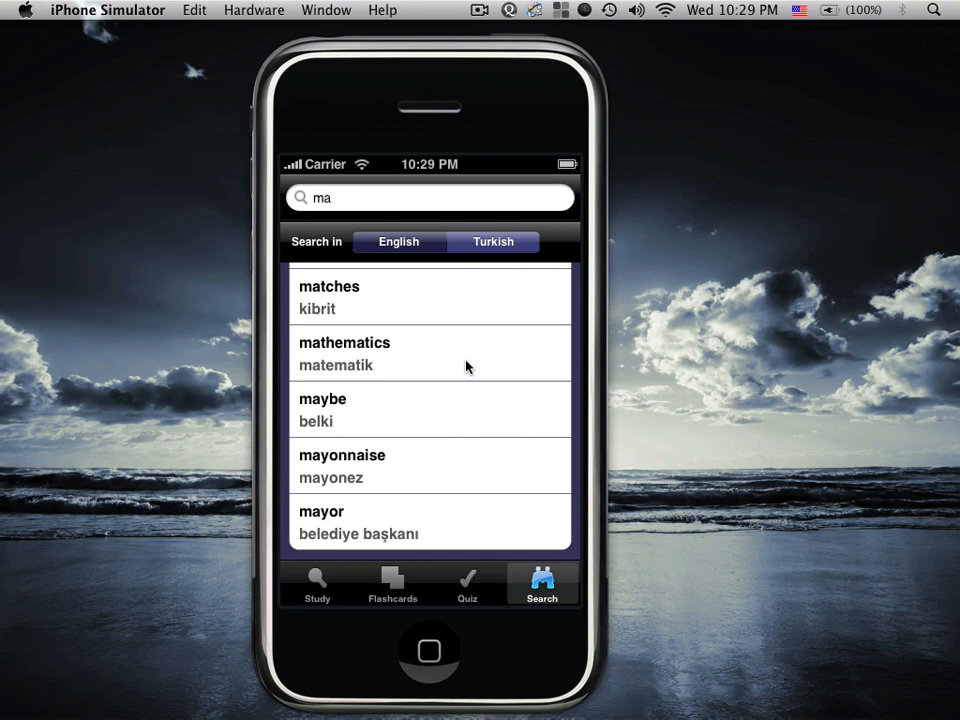